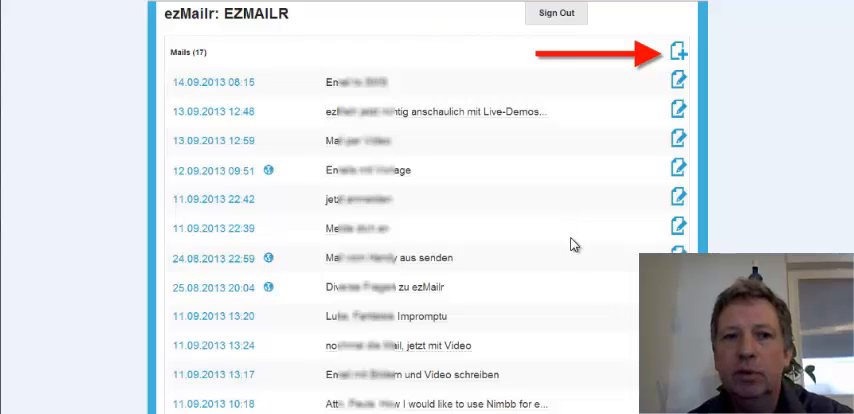
- Start a new ezMailr mail to get a blank form
{"action": "left_click", "coordinate": [677, 52]}
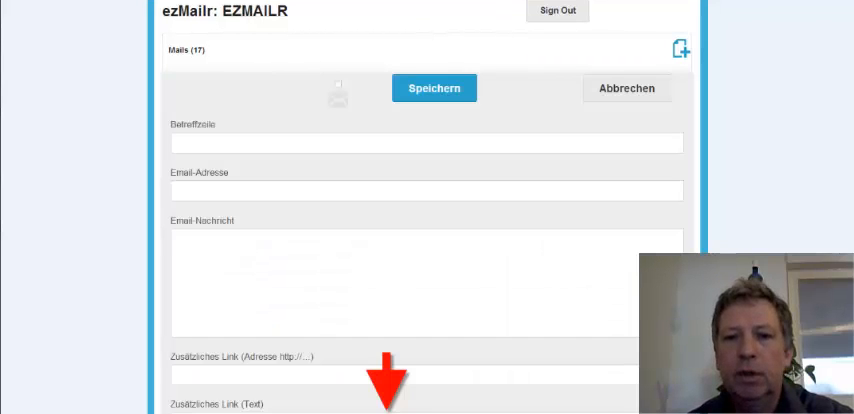
{"action": "mouse_move", "coordinate": [502, 243]}
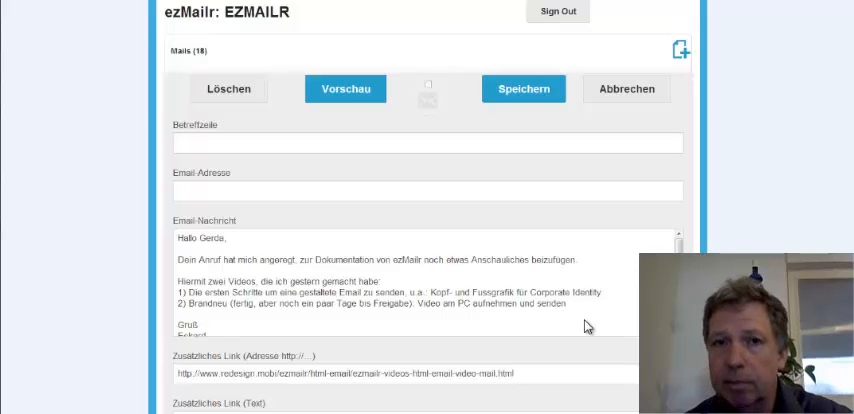
{"action": "mouse_move", "coordinate": [570, 327]}
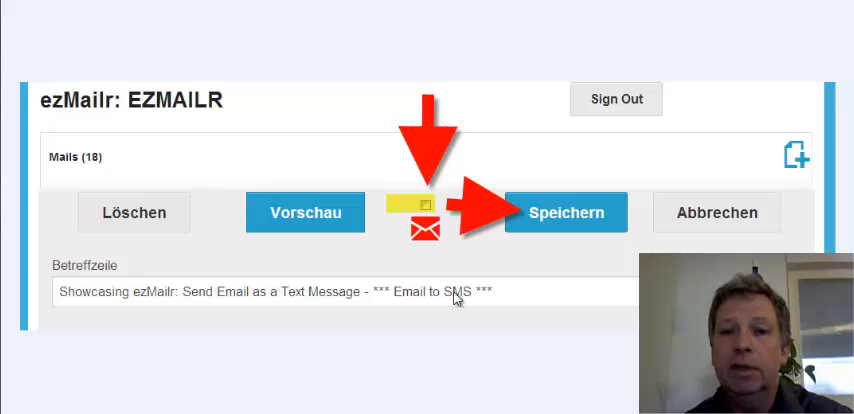
{"action": "mouse_move", "coordinate": [468, 330]}
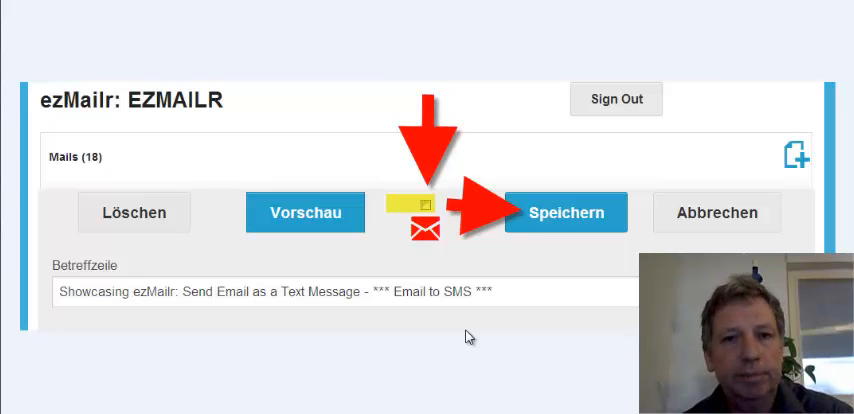
{"action": "mouse_move", "coordinate": [448, 238]}
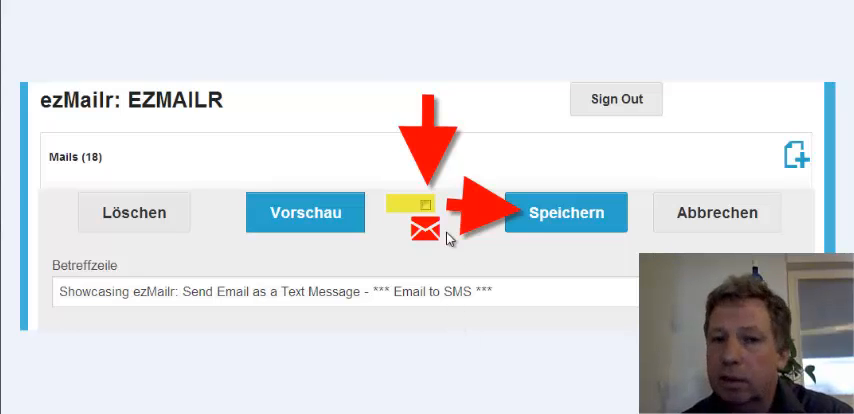
{"action": "mouse_move", "coordinate": [470, 367]}
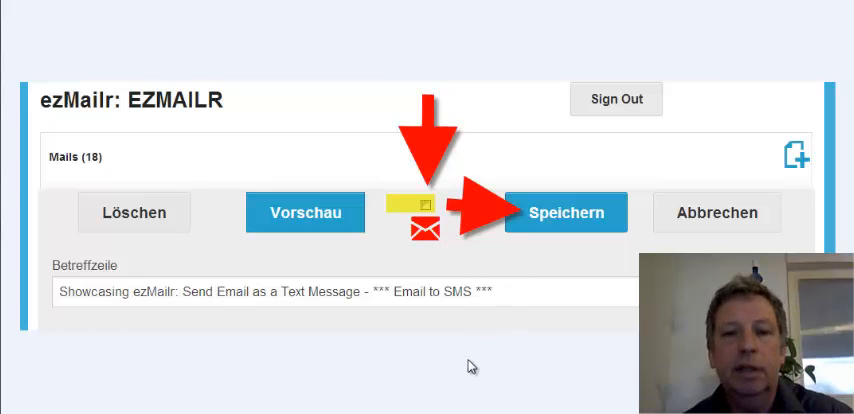
- Save the Email-to-SMS showcase mail so it tops the 18-mail list
{"action": "left_click", "coordinate": [566, 211]}
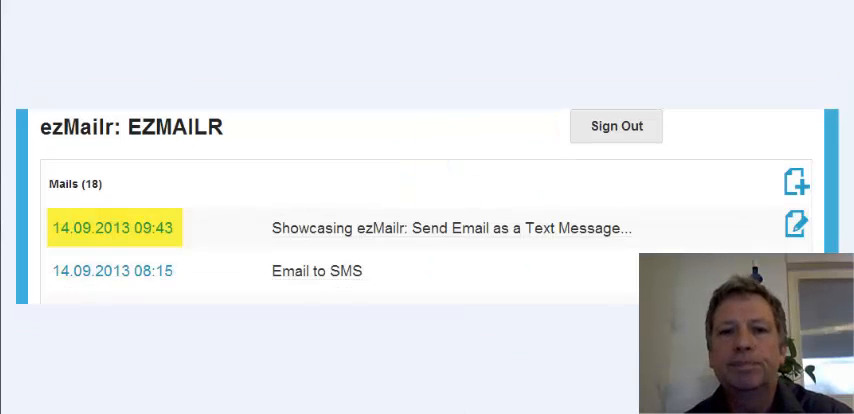
{"action": "mouse_move", "coordinate": [469, 395]}
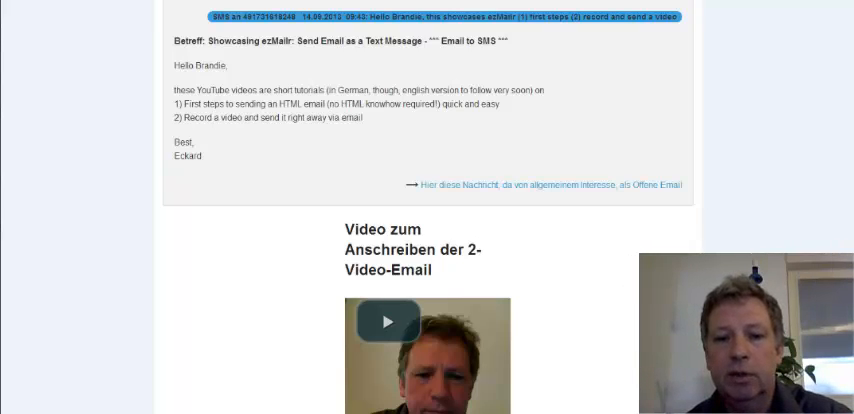
- Scroll the web page, then open the SMS link on the phone via URL öffnen
{"action": "scroll", "scroll_direction": "down", "scroll_amount": 3}
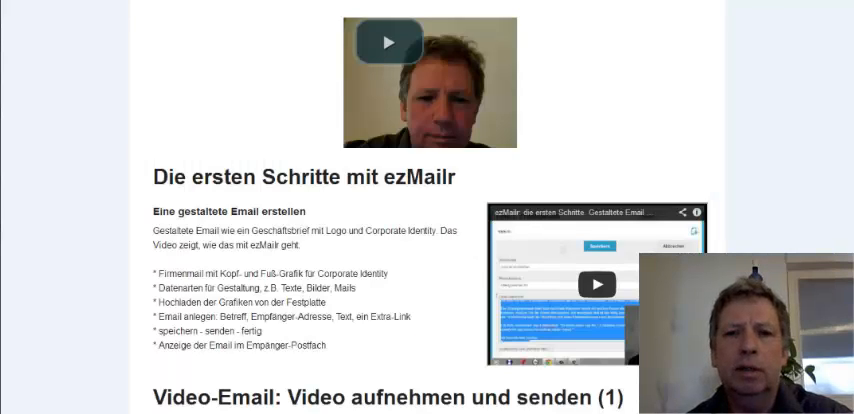
{"action": "scroll", "scroll_direction": "down", "scroll_amount": 3}
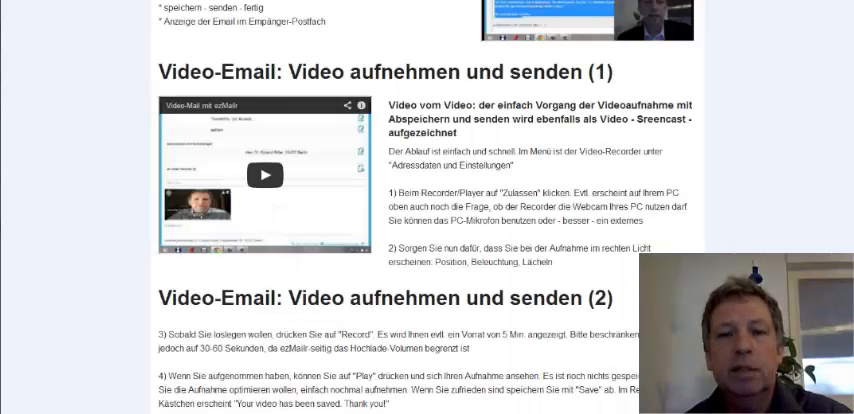
{"action": "scroll", "scroll_direction": "down", "scroll_amount": 3}
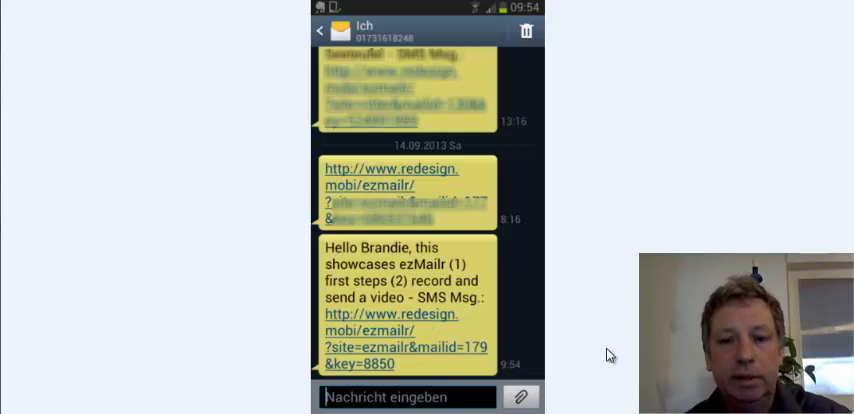
{"action": "left_click", "coordinate": [405, 190]}
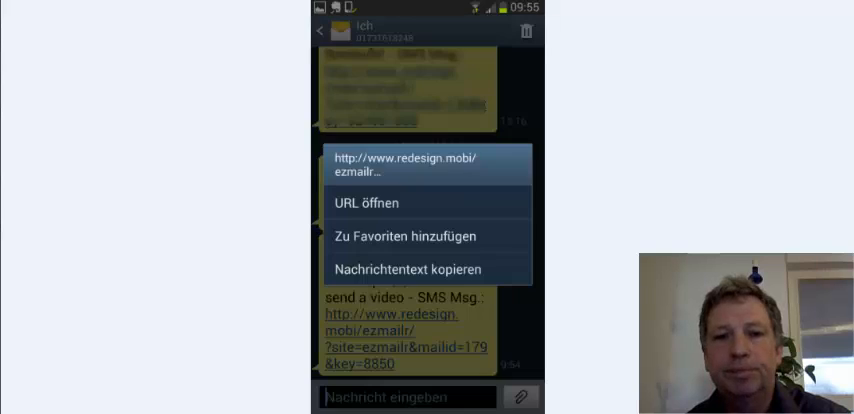
{"action": "left_click", "coordinate": [370, 202]}
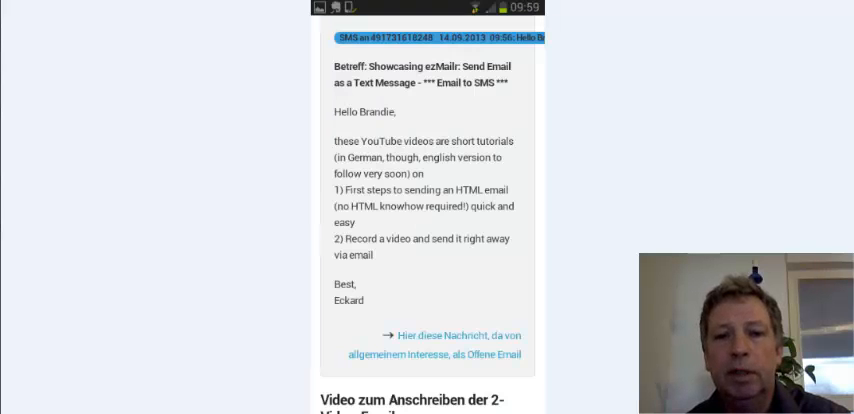
{"action": "mouse_move", "coordinate": [664, 239]}
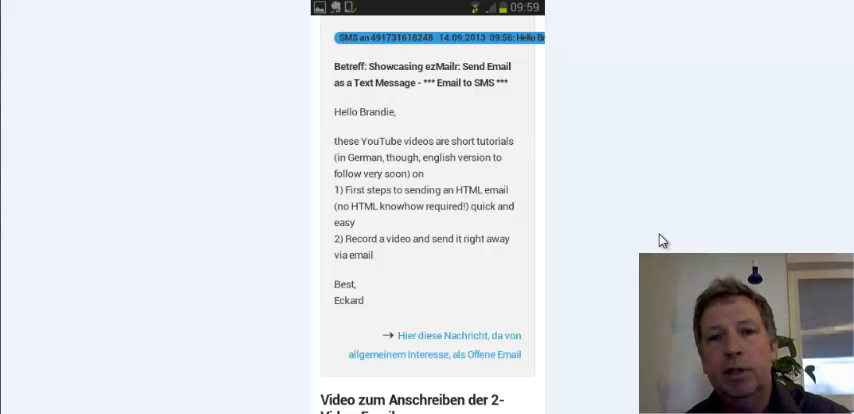
{"action": "scroll", "scroll_direction": "down", "scroll_amount": 3}
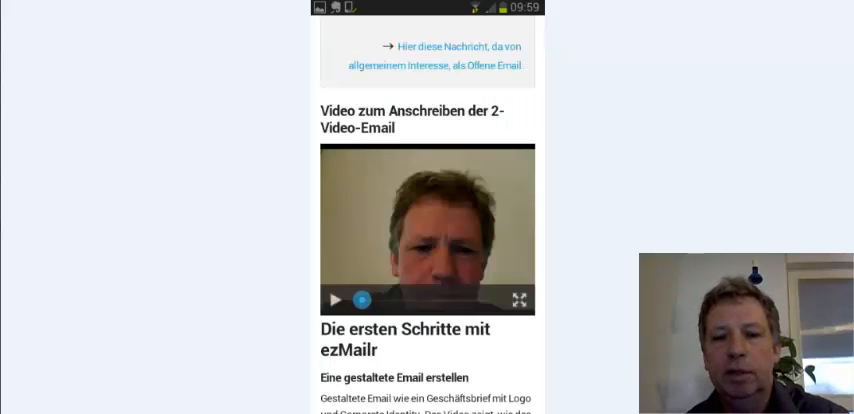
{"action": "scroll", "scroll_direction": "down", "scroll_amount": 3}
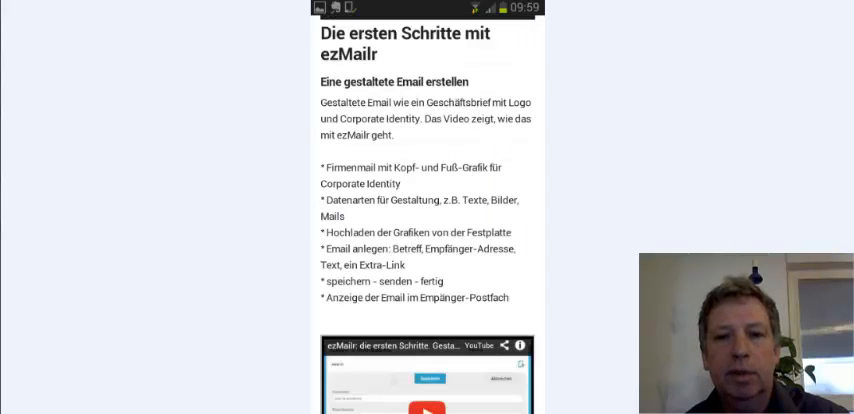